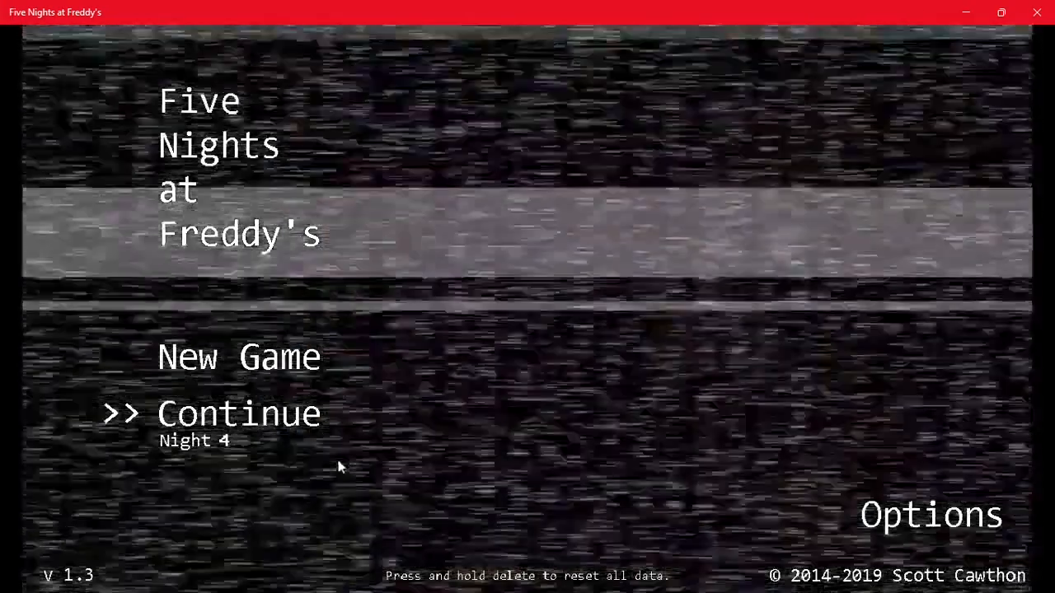
- Continue the saved game from the title menu to start Night 4 at 12 AM
click(239, 413)
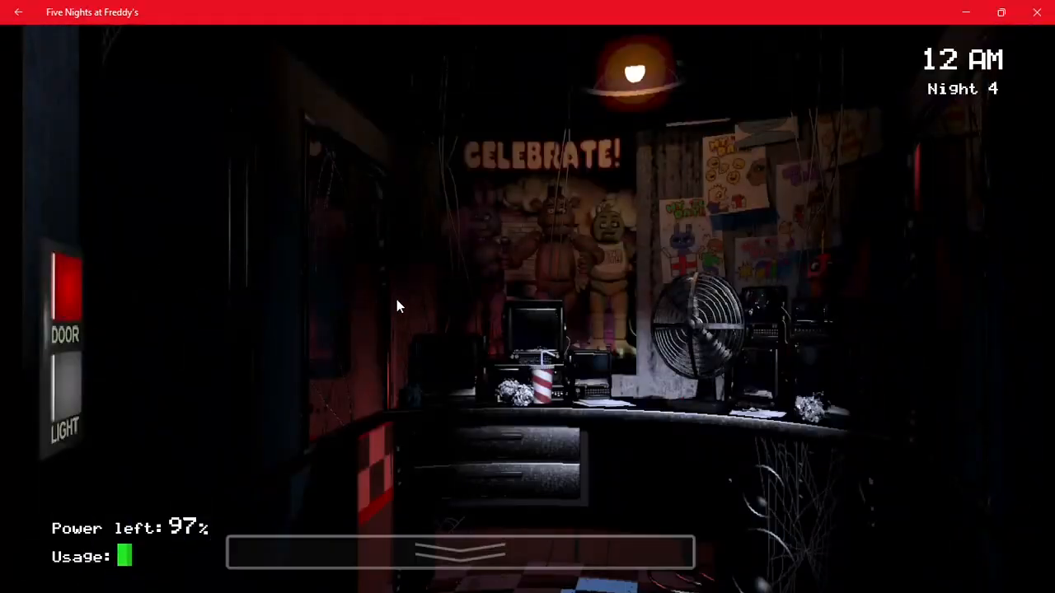
- Raise the camera monitor and switch to the Pirate Cove feed, CAM 1C
click(65, 403)
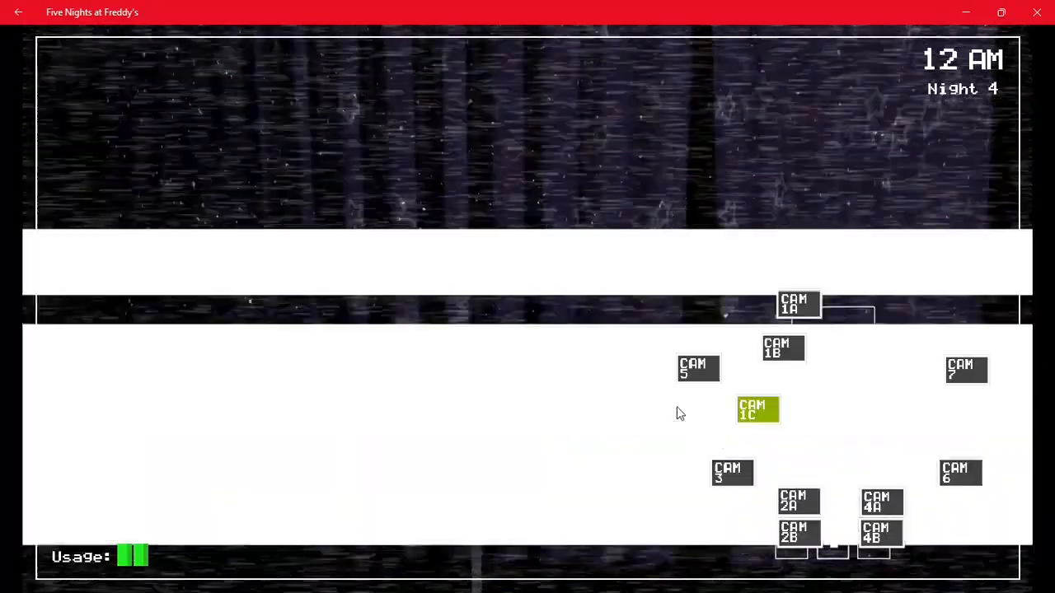
click(756, 409)
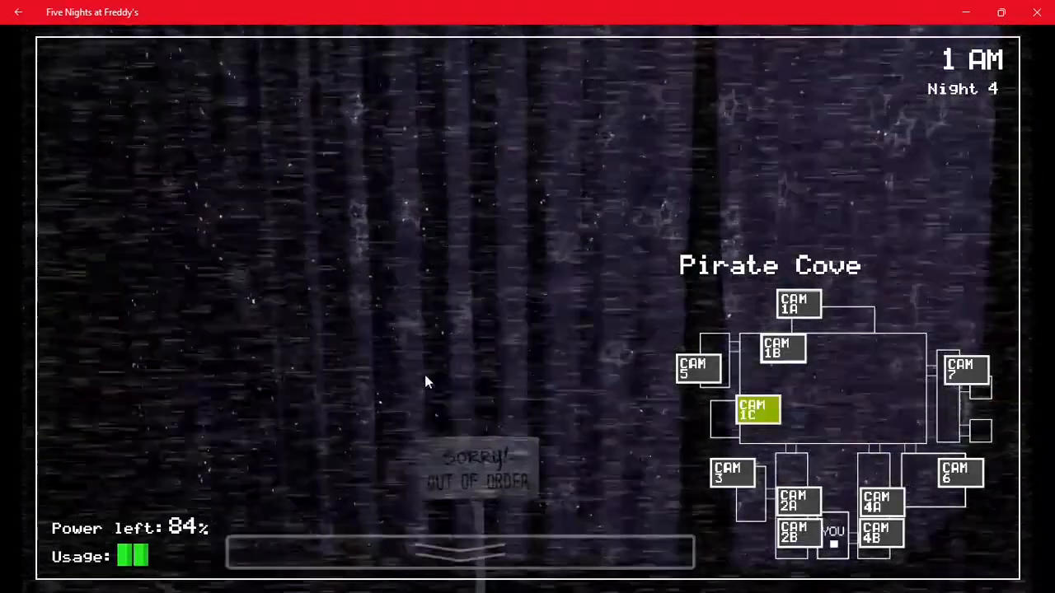
click(460, 552)
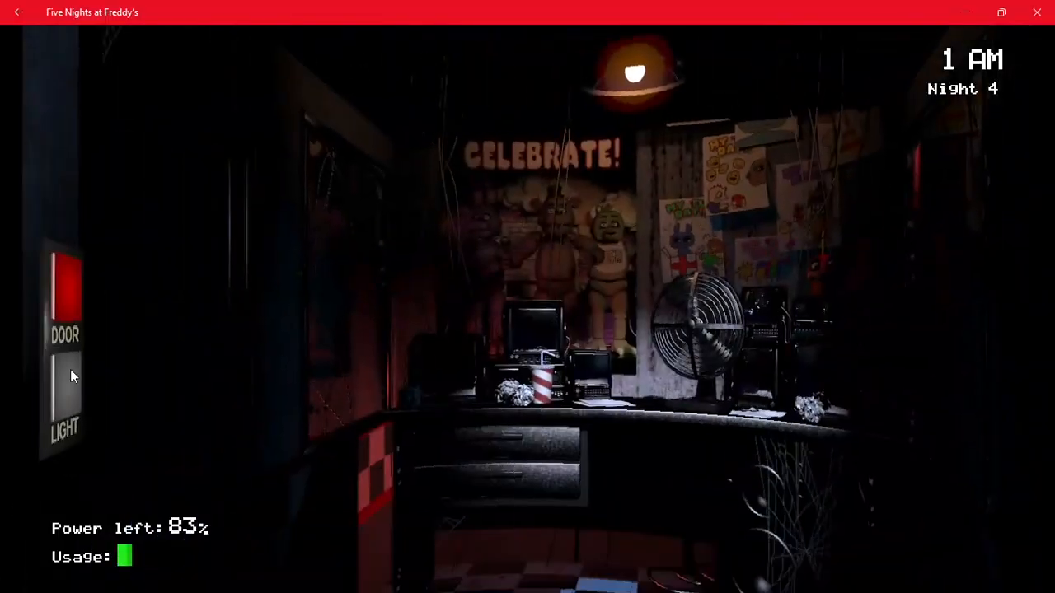
mouse_move(1018, 395)
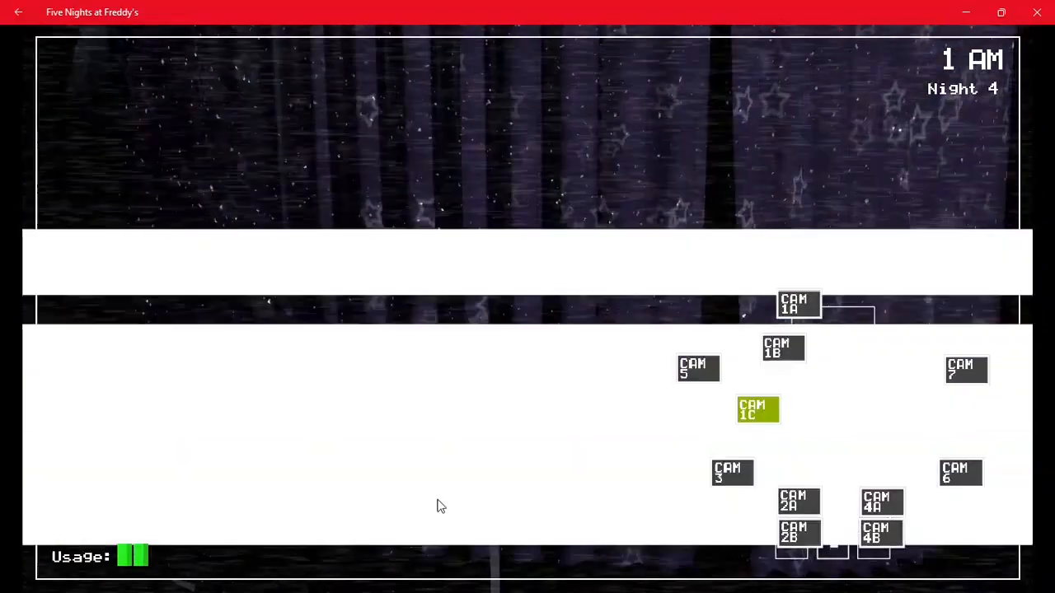
- Lower the camera monitor to return to the office view at 2 AM
click(756, 409)
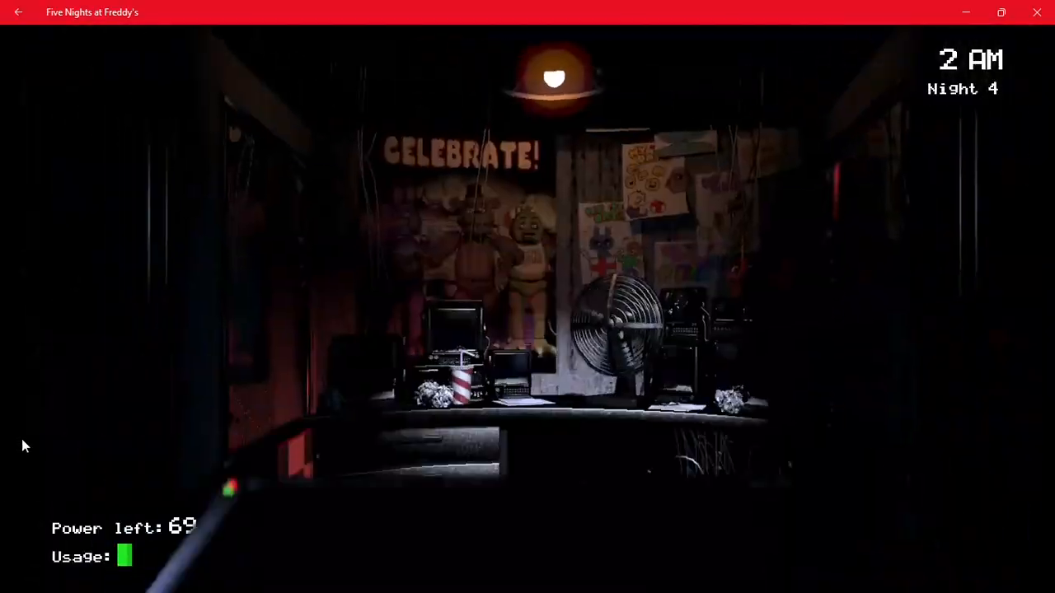
mouse_move(985, 396)
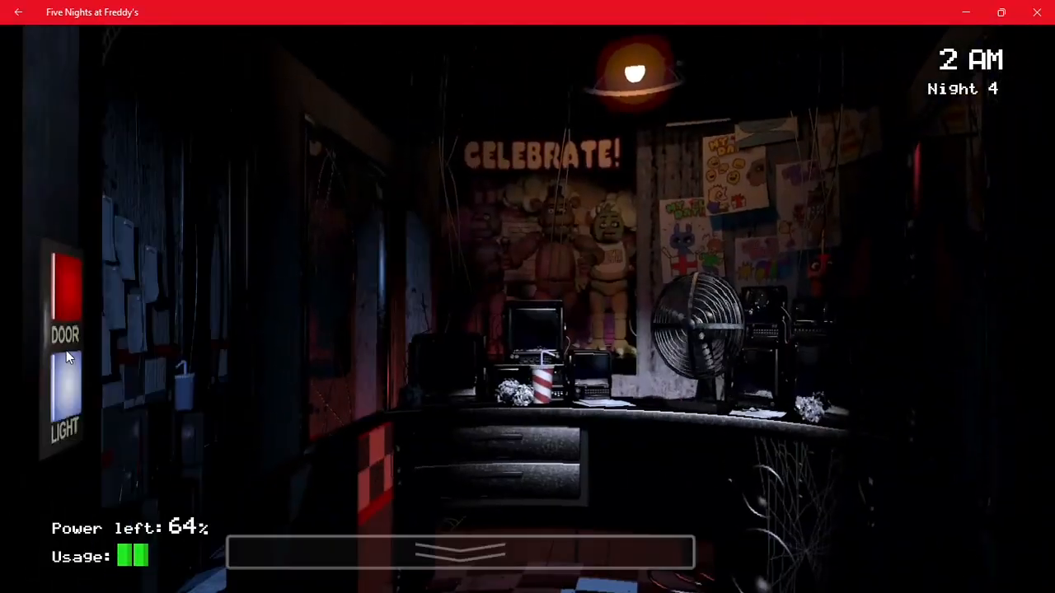
mouse_move(748, 564)
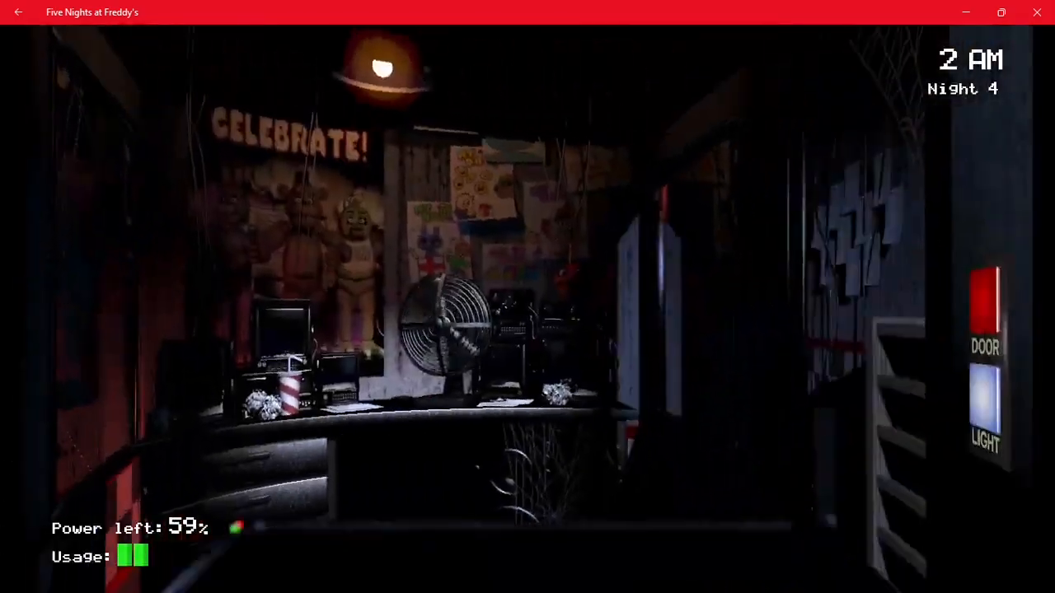
- Alternate between Pirate Cove cameras and the left doorway until 4 AM, 33% power
click(528, 569)
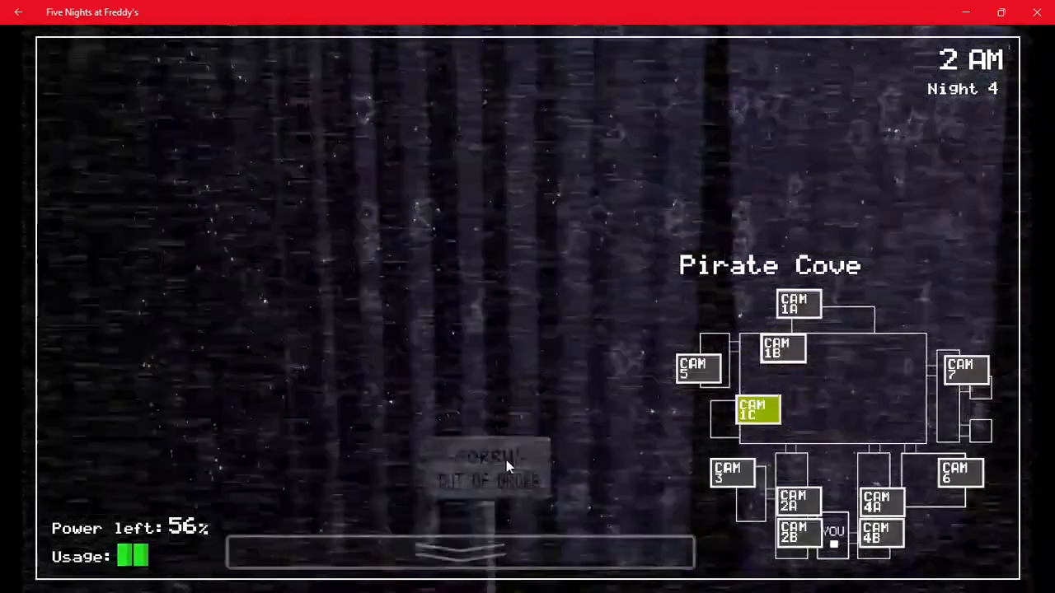
click(462, 552)
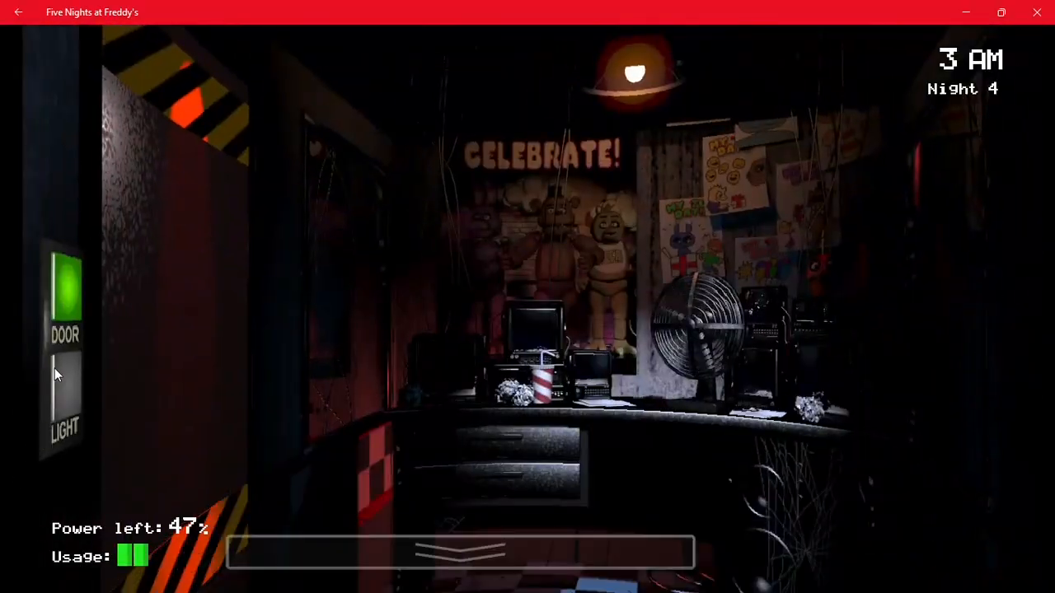
mouse_move(1015, 412)
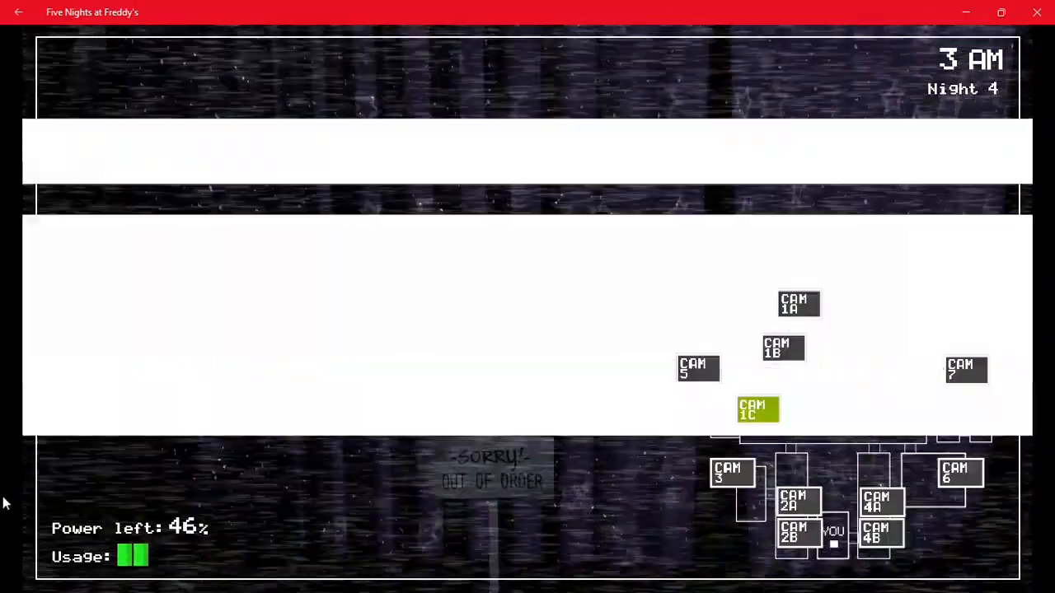
click(756, 410)
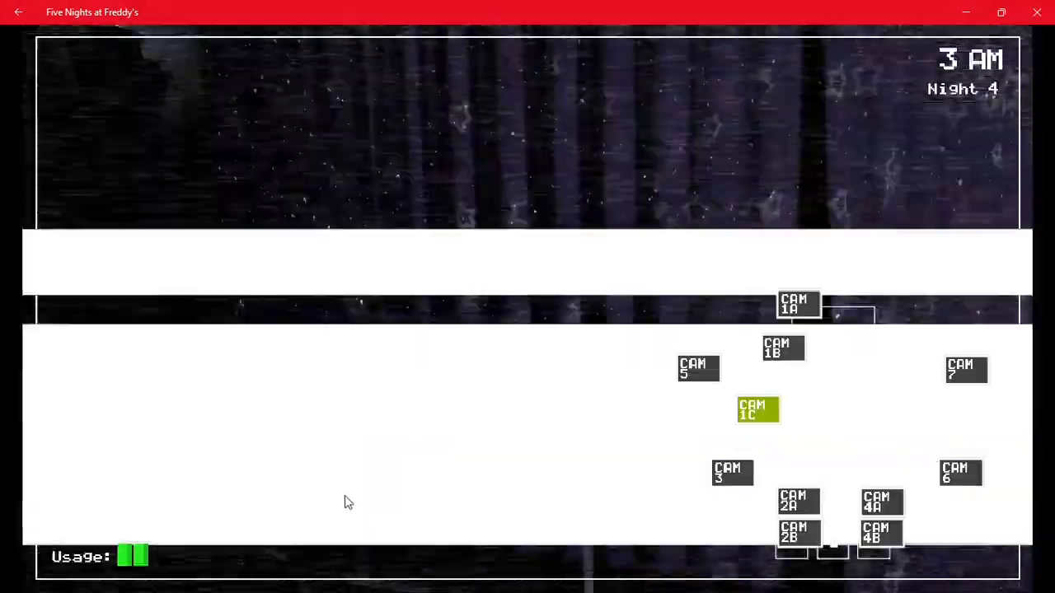
click(758, 409)
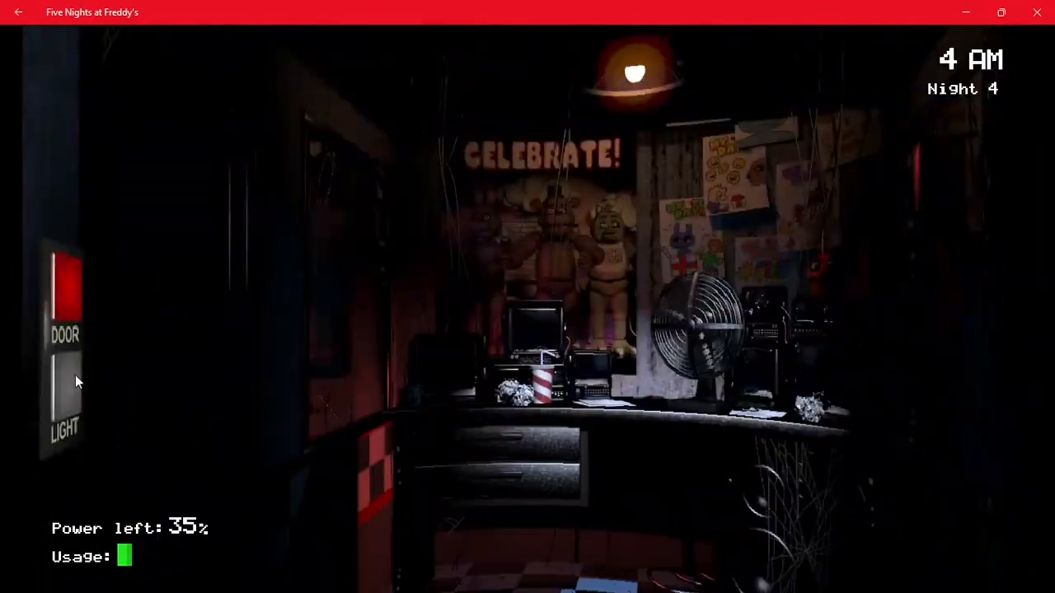
click(64, 400)
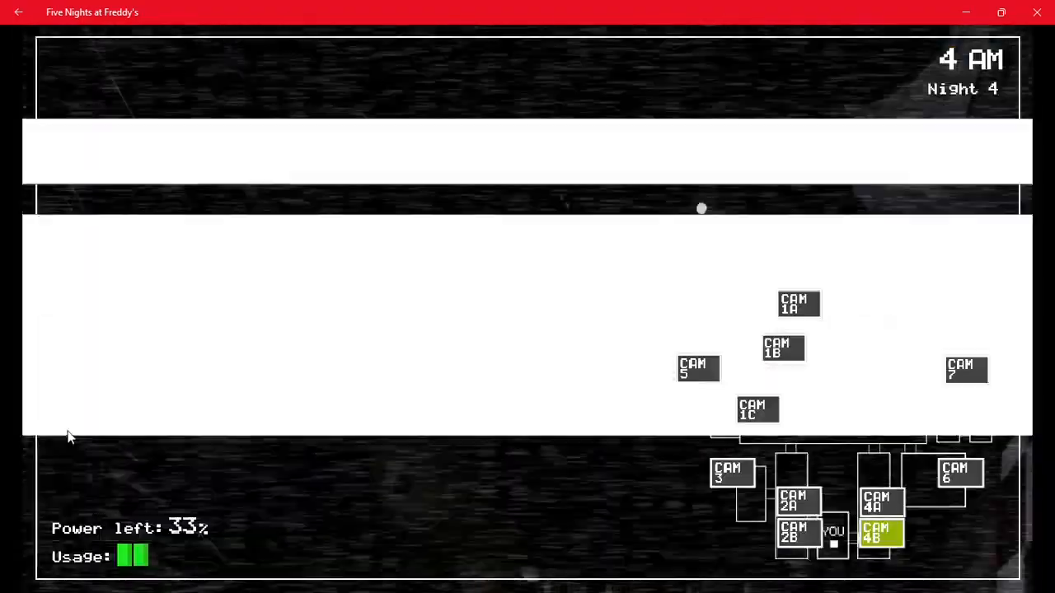
- Flip the monitor, toggle the left doorway light, and return to the office at 5 AM
click(462, 552)
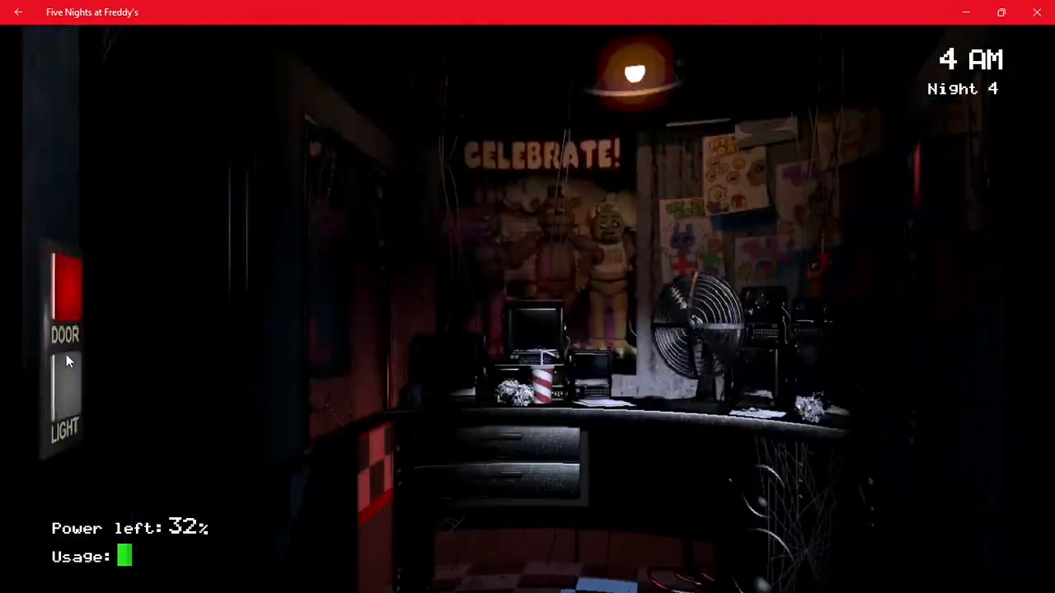
click(65, 395)
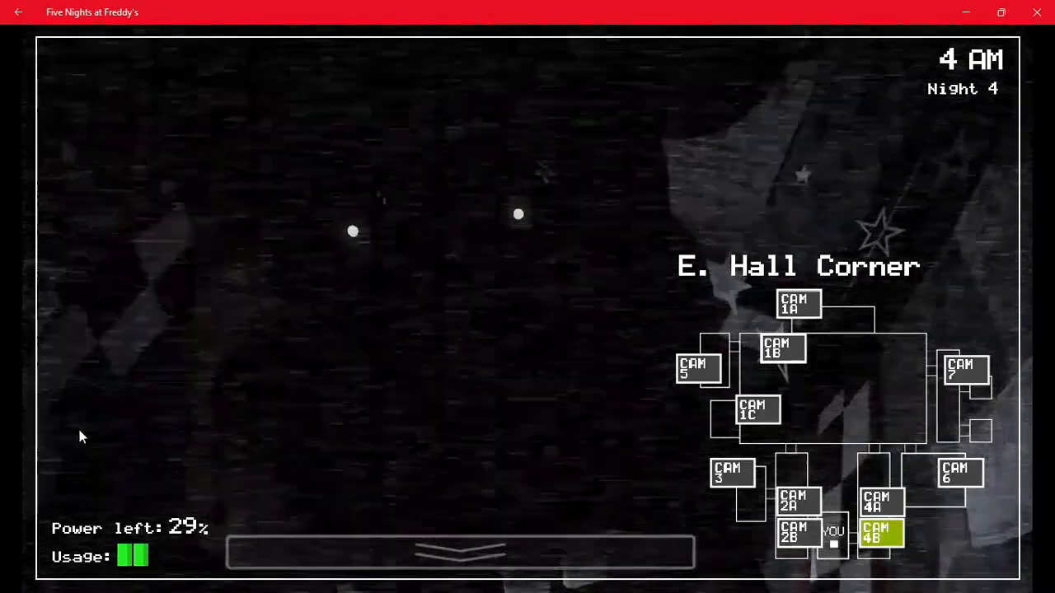
click(460, 552)
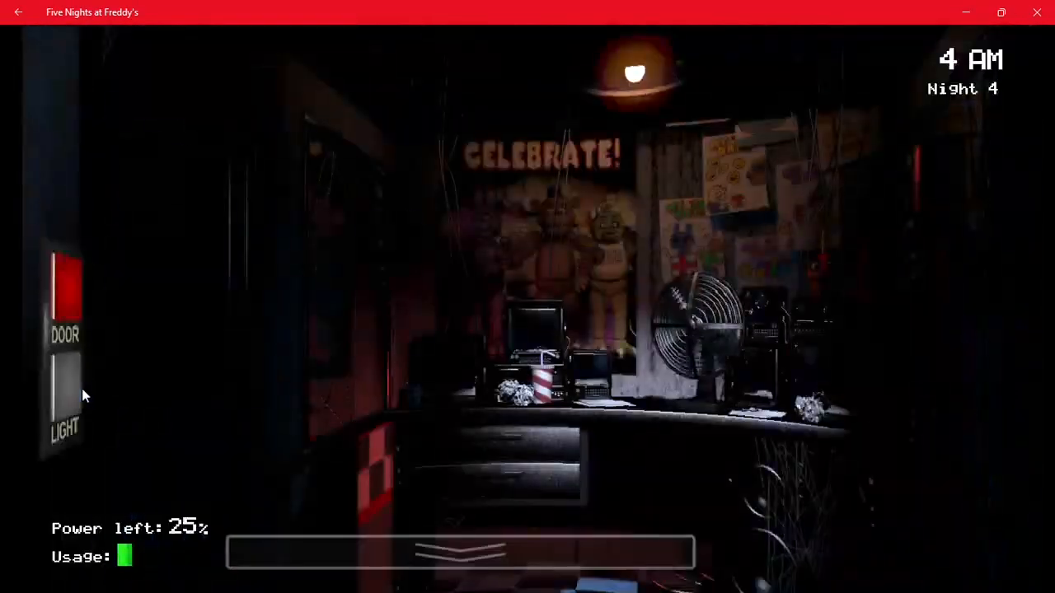
click(65, 396)
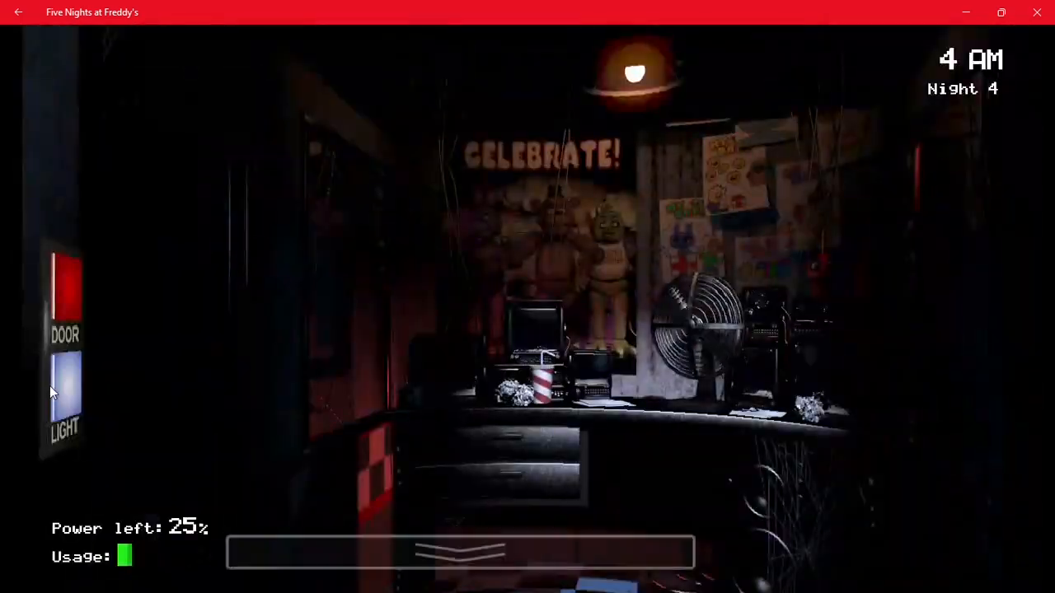
click(65, 395)
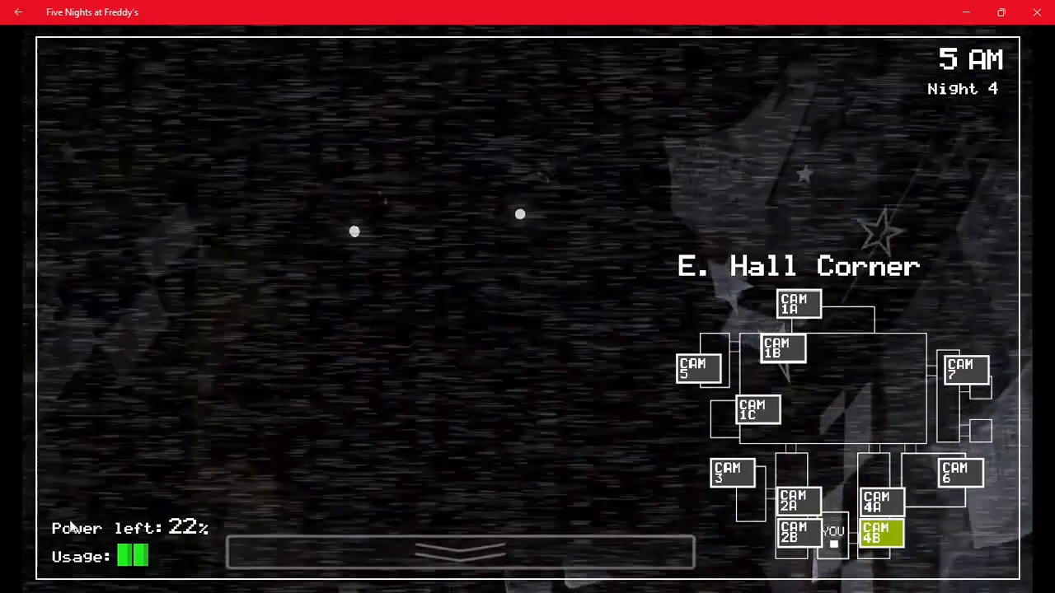
click(462, 552)
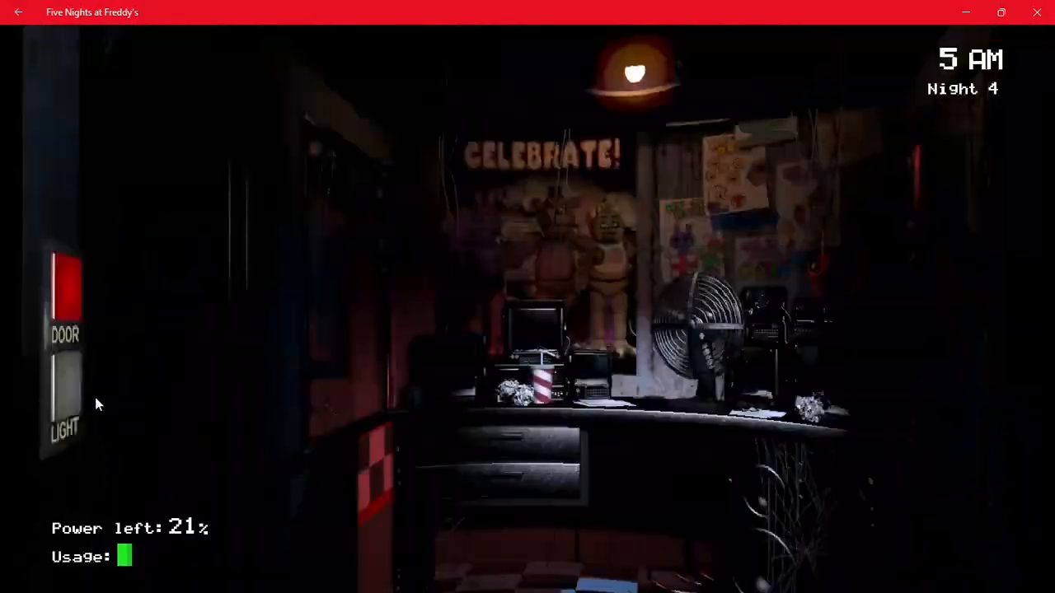
- Survive to 6 AM until the error 304 achievement failure notice appears
click(64, 297)
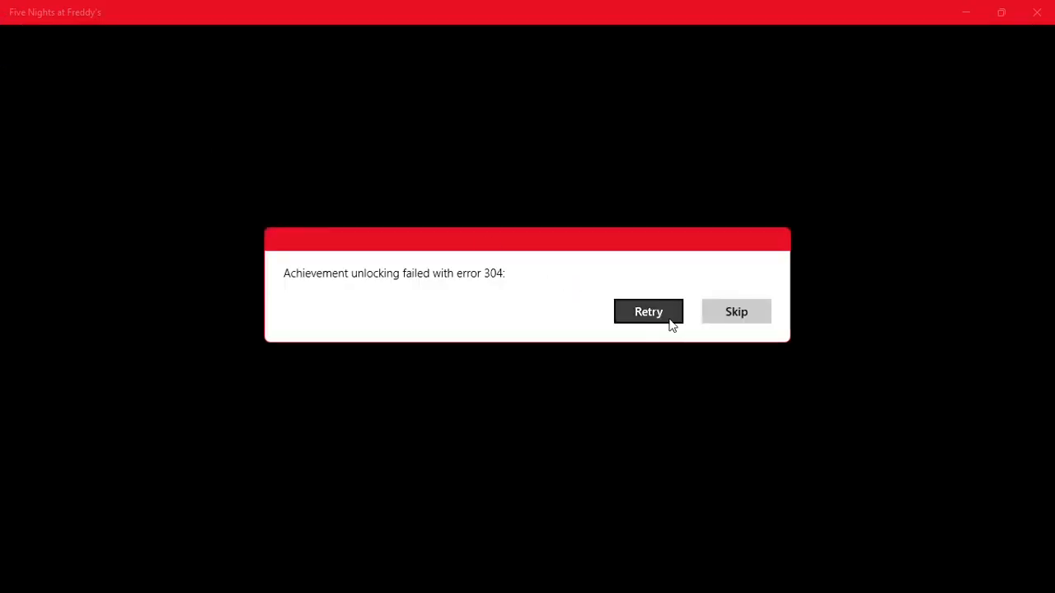
- Retry the achievement unlock, then highlight Continue for Night 5 on the title menu
click(735, 310)
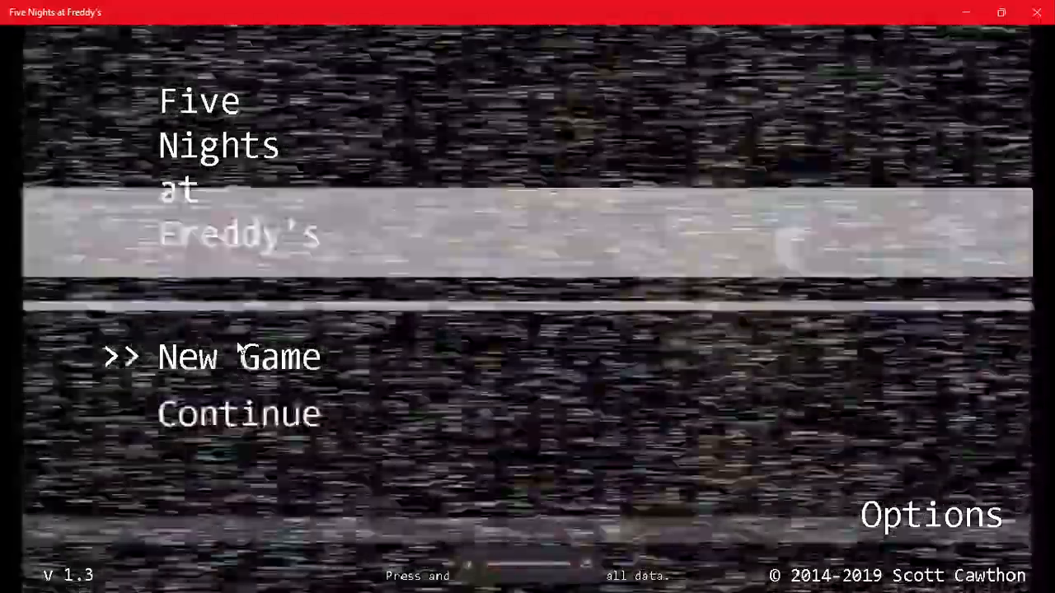
key(Down)
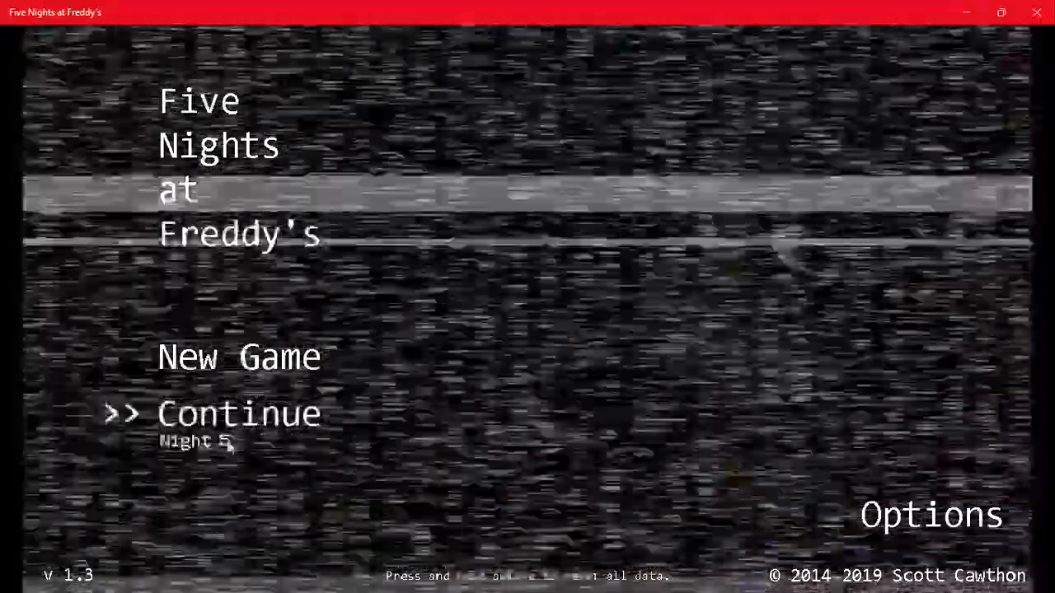